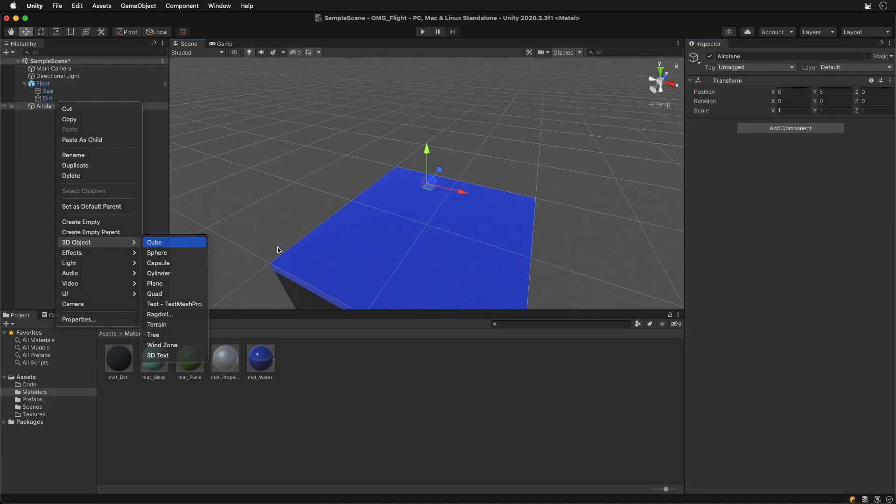
Add cube parts under Airplane and create the AirplaneController C# script in the Code folder
left_click(154, 242)
type("Airpla")
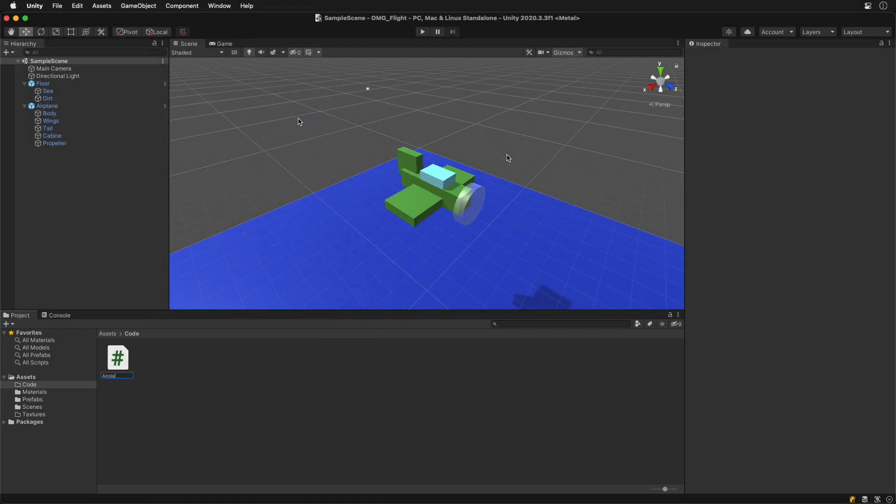
left_click(33, 399)
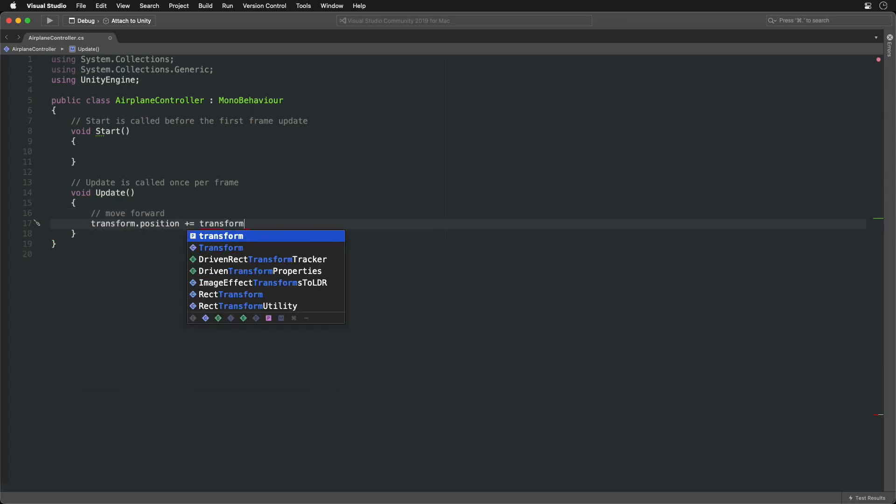
Move the airplane by transform.forward * FlySpeed * Time.deltaTime, declaring public float FlySpeed = 5
type(".forward *")
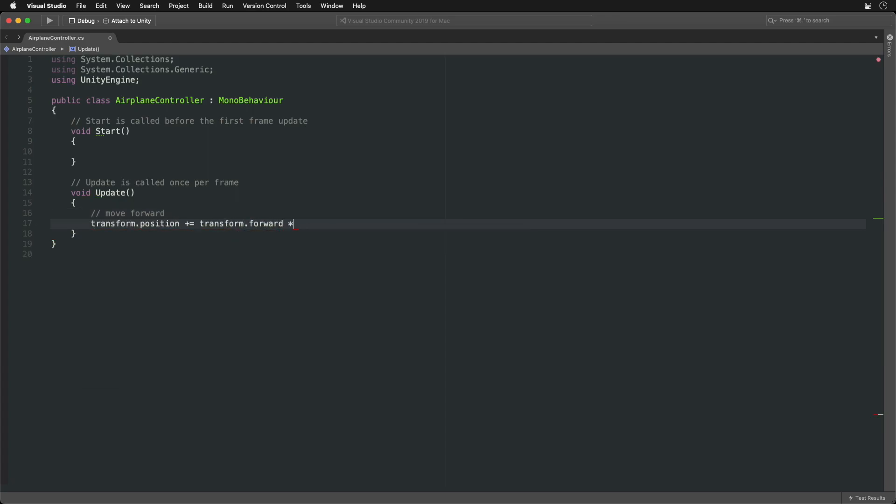
type("FlySpeed * Time.deltaTime;")
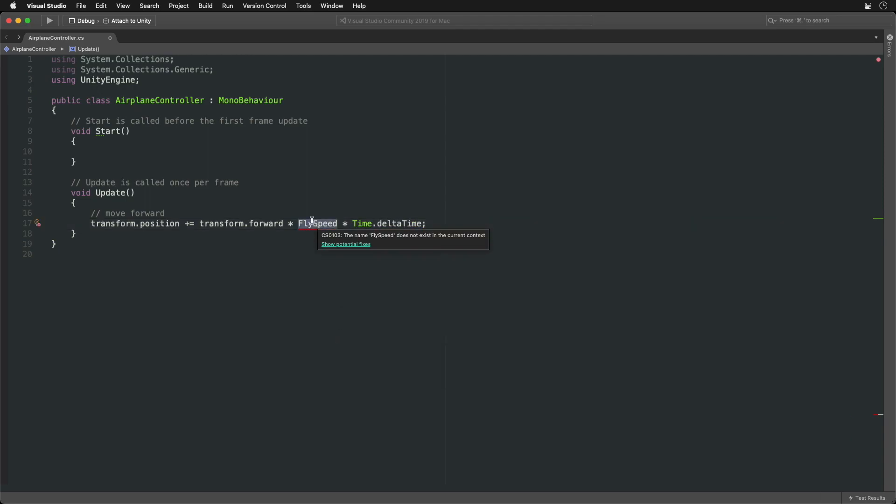
type("public float FlySpeed = 5;")
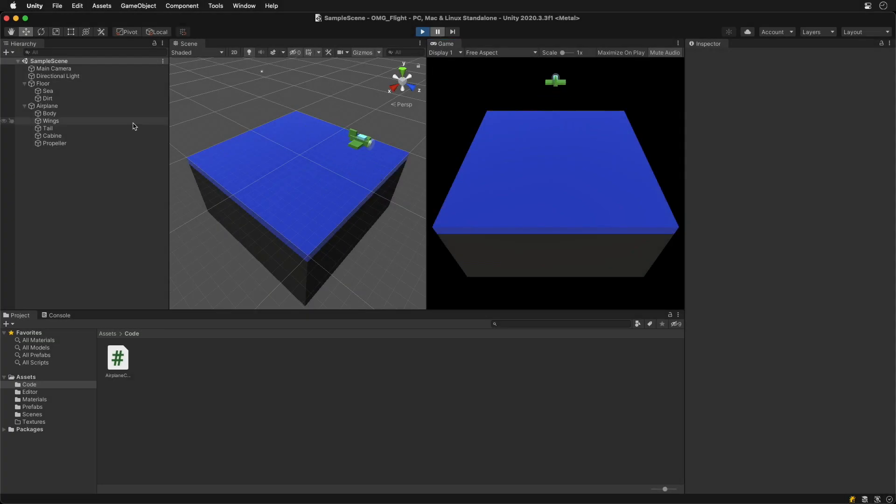
Select the Airplane, test forward flight in Play mode, then rotate it around Z
left_click(47, 106)
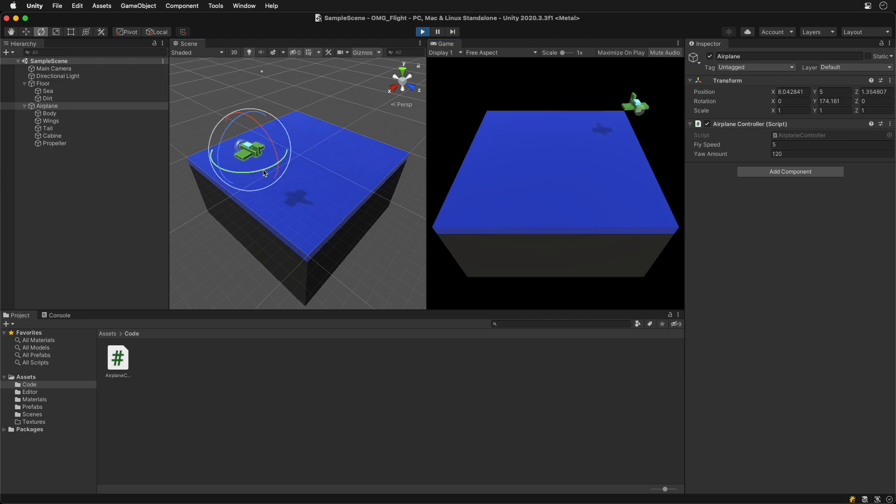
left_click(33, 407)
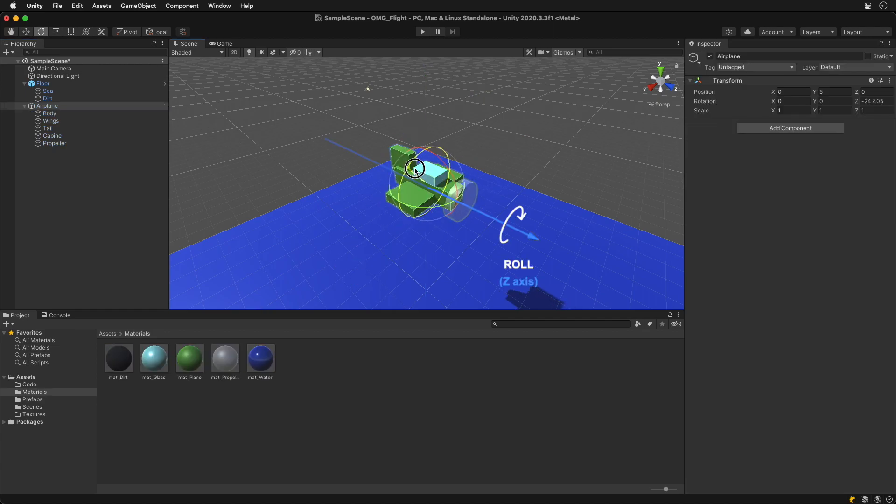
left_click(33, 399)
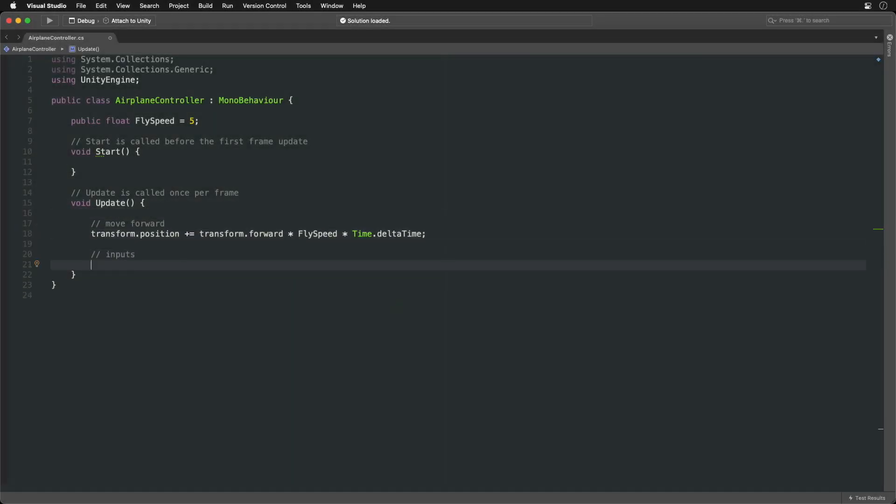
Read the Horizontal axis and accumulate Yaw += horizontalInput * YawAmount * Time.deltaTime, YawAmount 120
type("float horizontalInput = Input.Get")
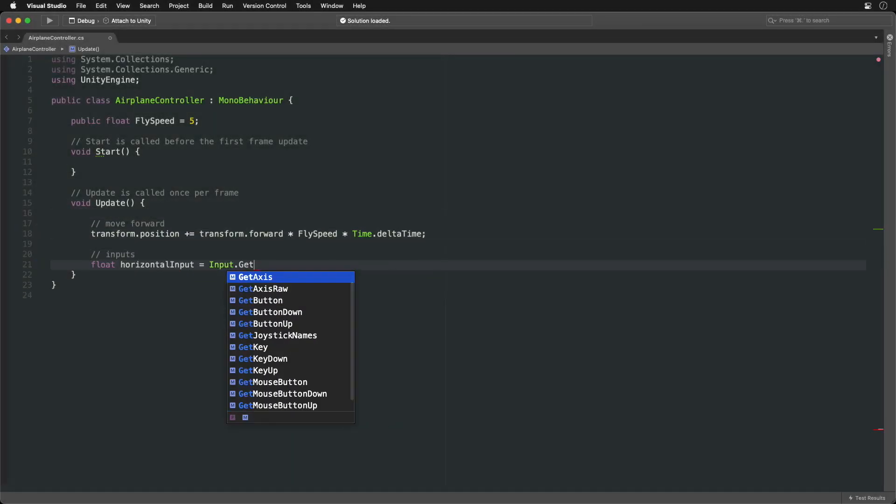
type("Axis(\"Horizontal\");")
type("// yaw, pitch, roll")
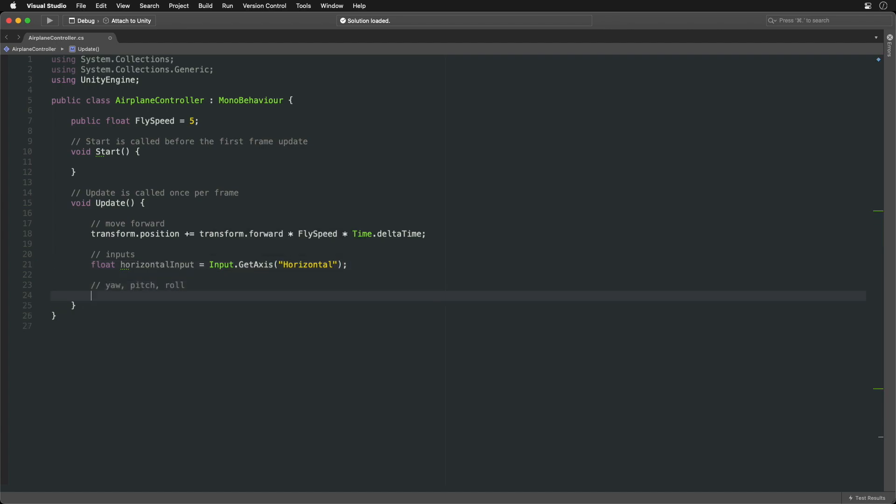
type("Yaw +=")
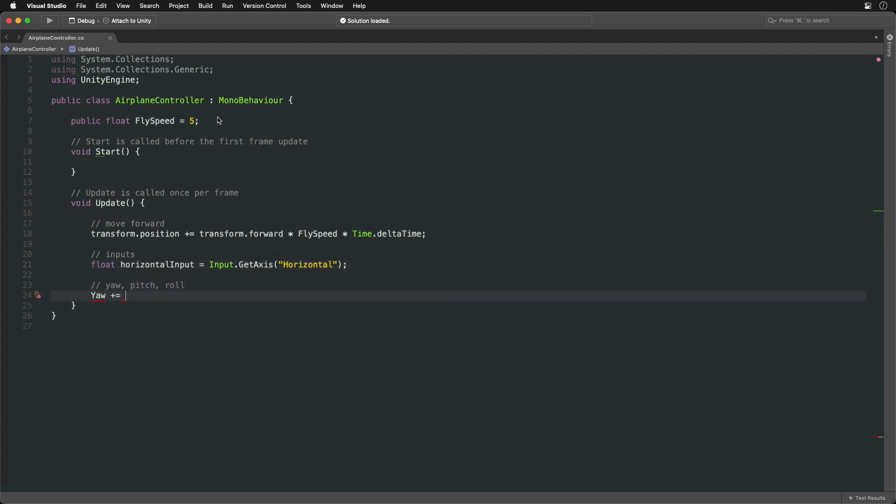
type("private float Yaw;")
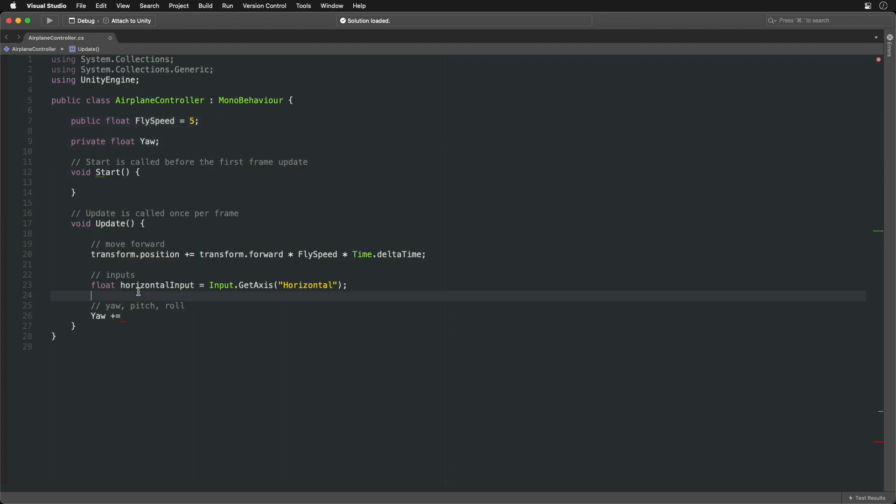
type("horizontalInput")
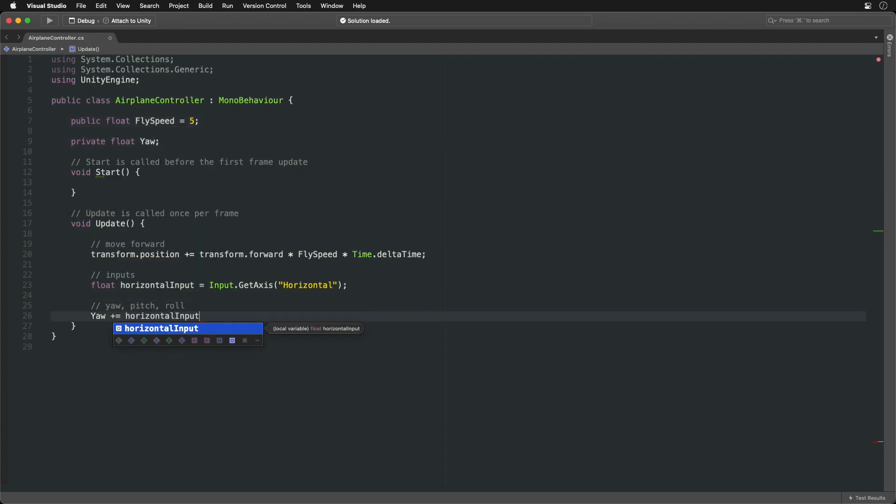
type("* YawAmount * Time.deltaTime;")
type("// apply r")
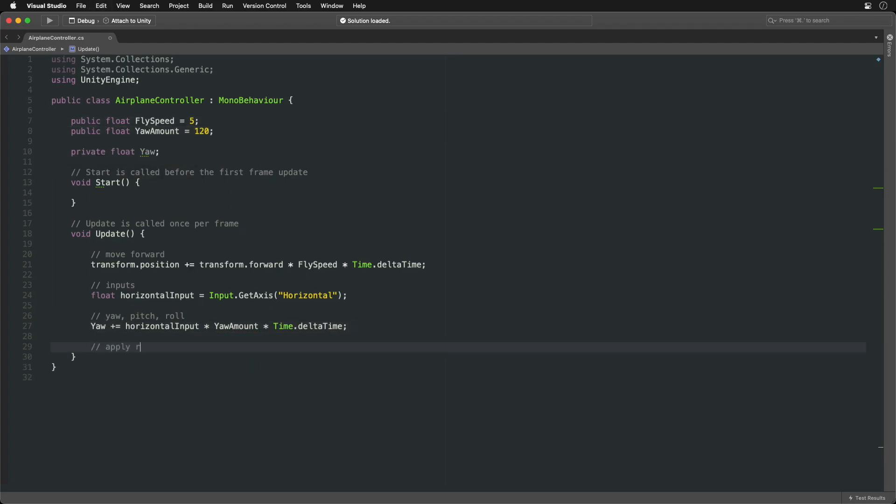
type("otation")
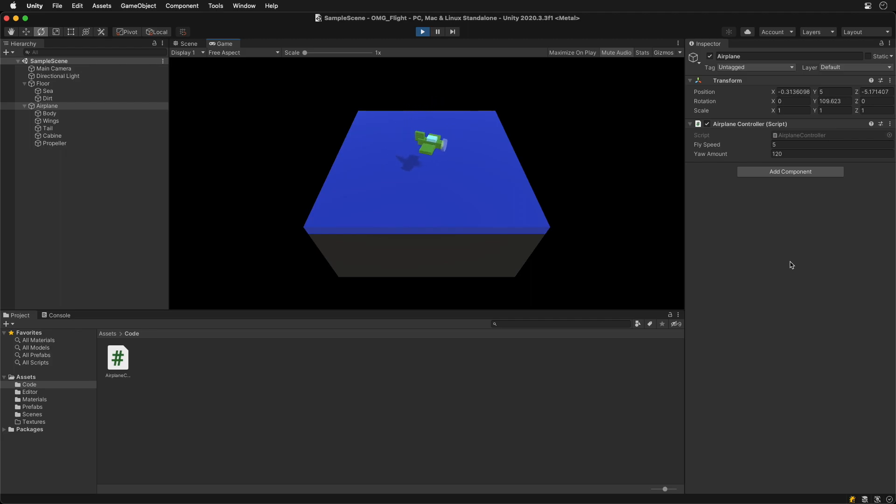
Focus the running Game view and yaw the airplane with the left/right arrow keys
left_click(188, 44)
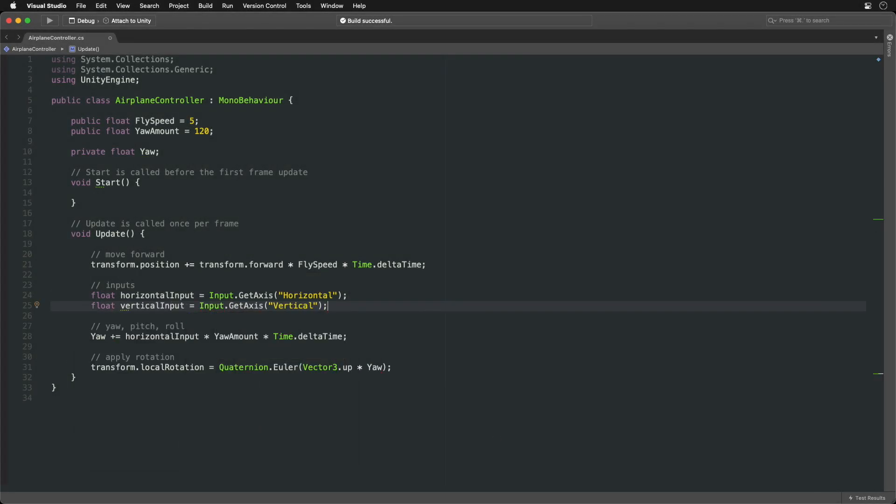
Compute pitch as Mathf.Lerp(0, 20, Mathf.Abs(verticalInput)) * Mathf.Sign(verticalInput)
type("float pitch = Mathf.Lerp(0, 20,")
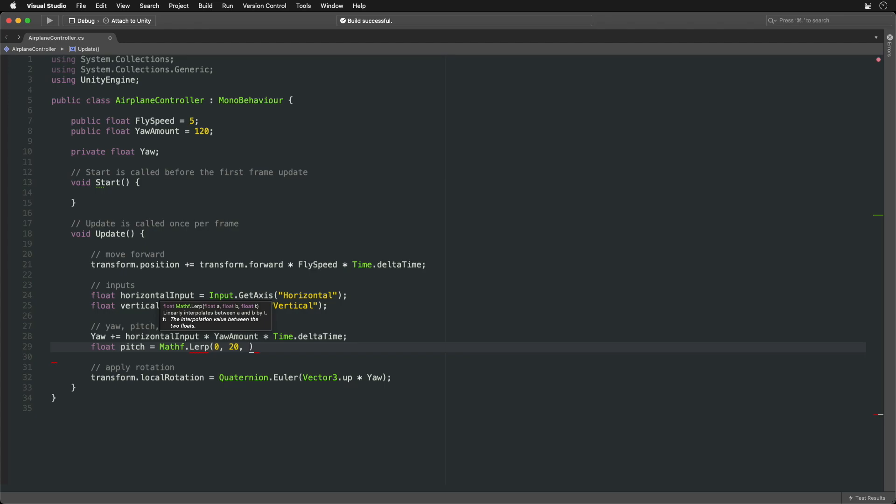
type("Mathf.Abs(")
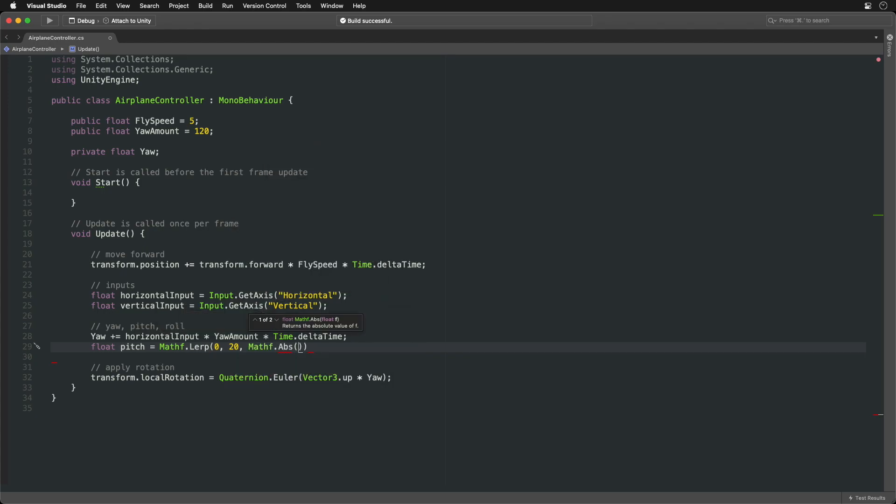
type("verticalInput));")
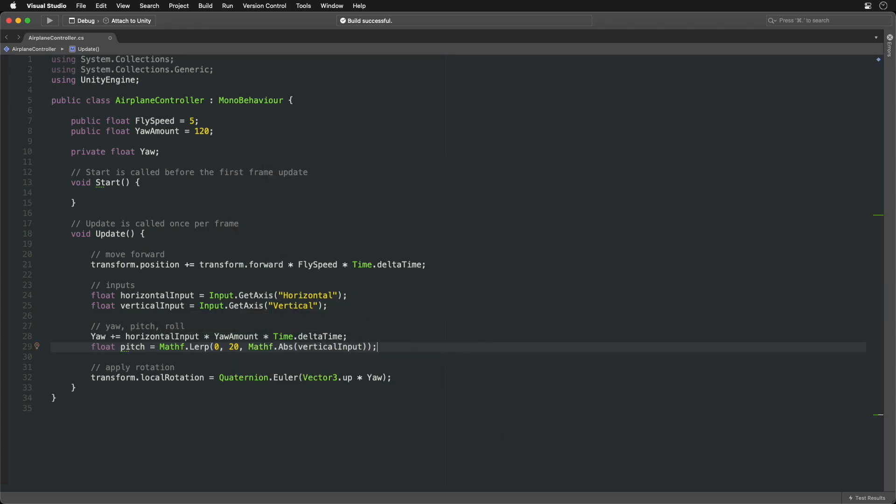
type("* Mathf.Sign(verticalInput")
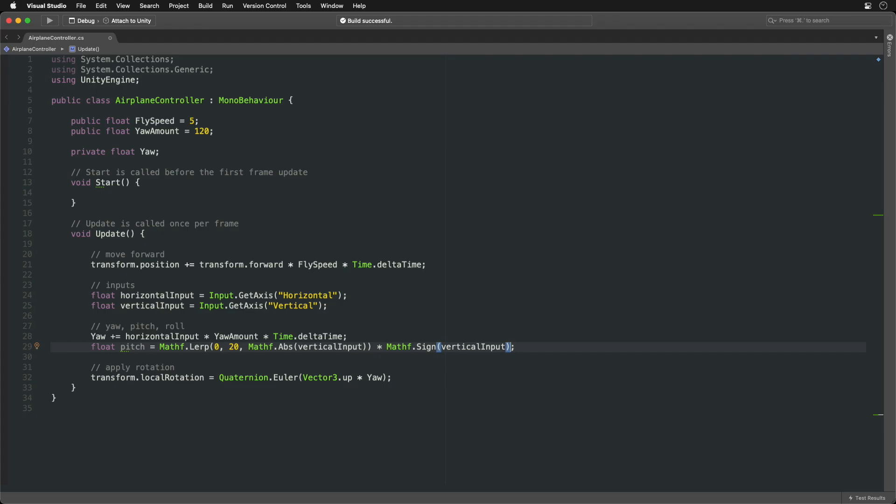
type("Ve")
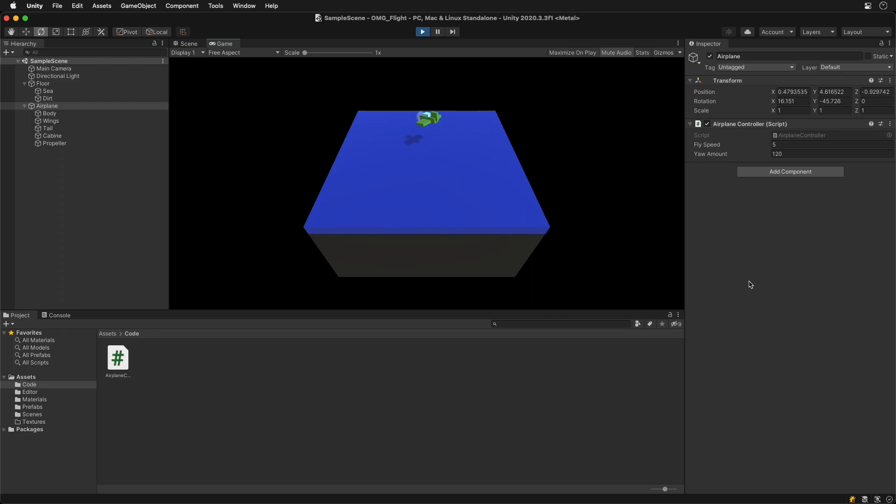
Focus the running Game view and pitch the airplane with the up/down arrow keys
left_click(189, 43)
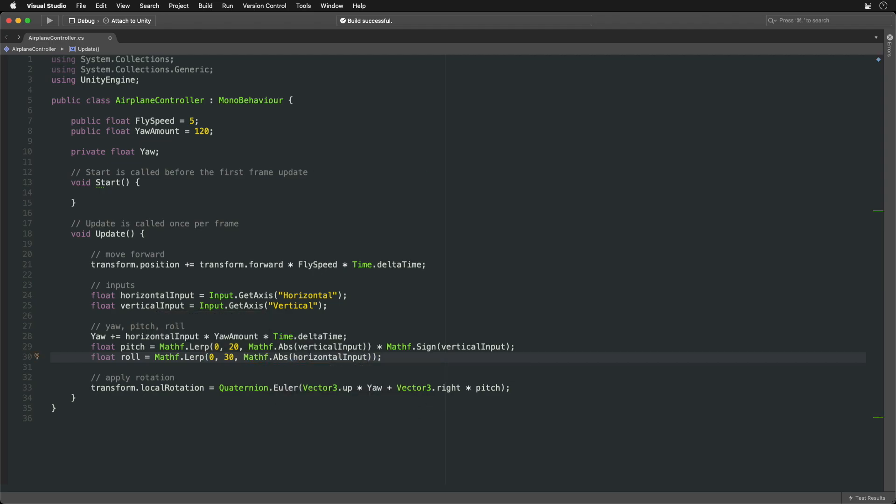
Sign roll with -Mathf.Sign(horizontalInput) and add Vector3.forward * roll to Quaternion.Euler
type("* -Mathf.Sign(horizontalInput)")
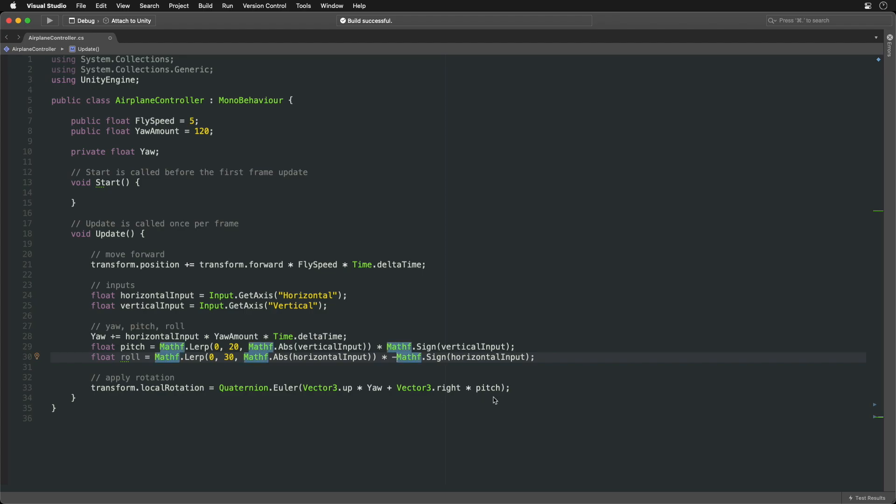
type("+ Vector3")
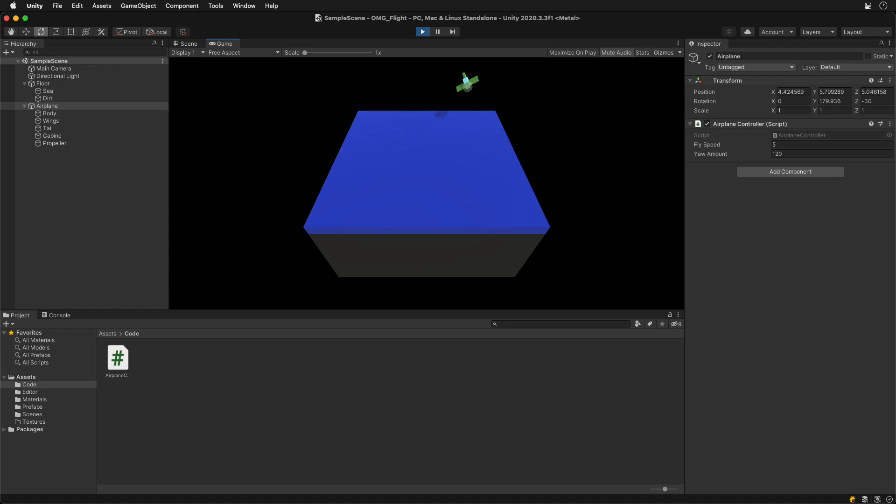
Focus the running Game view and steer with the arrow keys to watch the banking
left_click(422, 31)
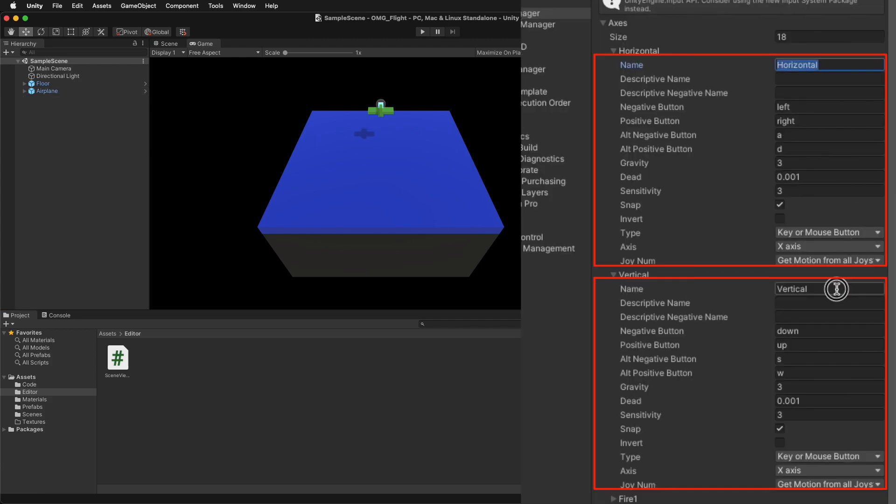
Uncheck Snap on the Horizontal and Vertical axes in the Input Manager
left_click(829, 289)
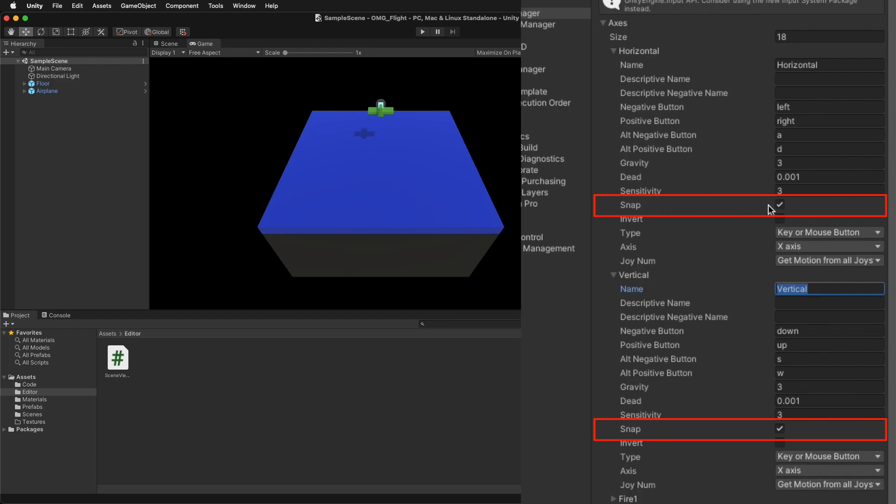
left_click(779, 204)
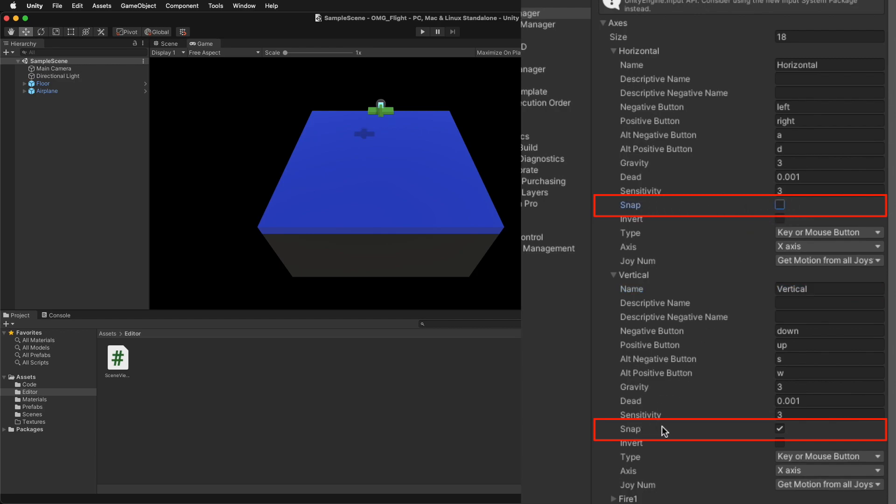
left_click(780, 429)
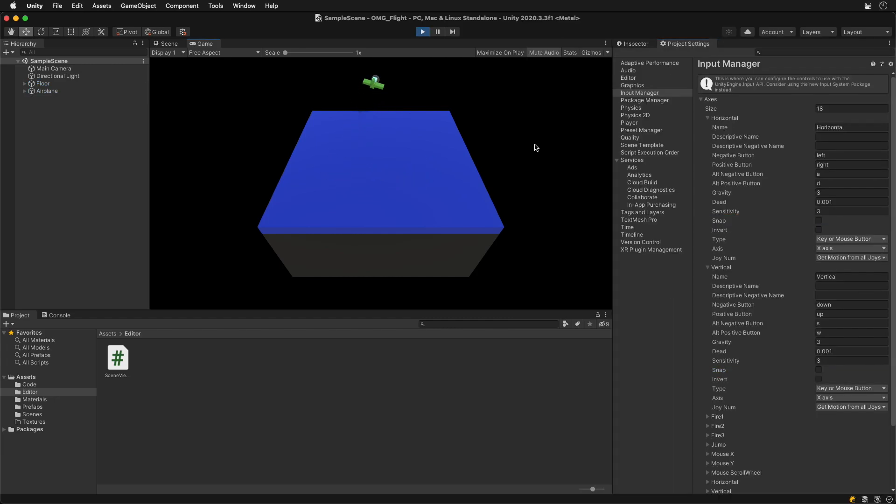
left_click(422, 31)
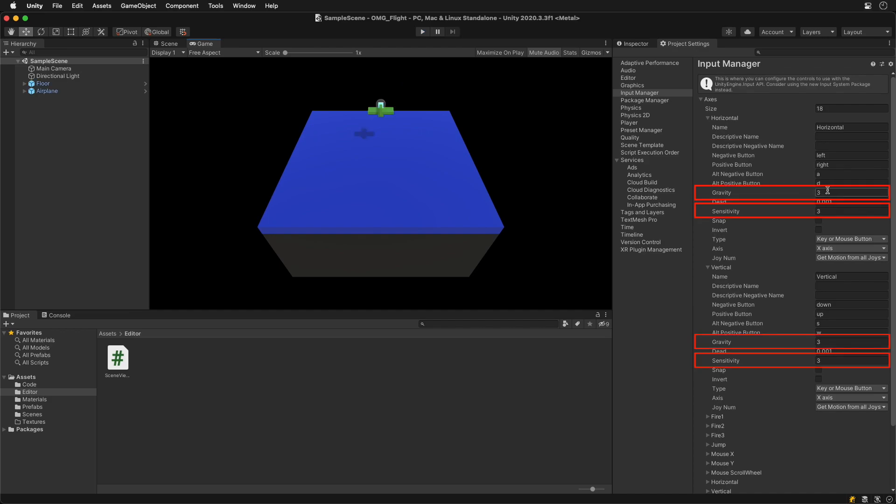